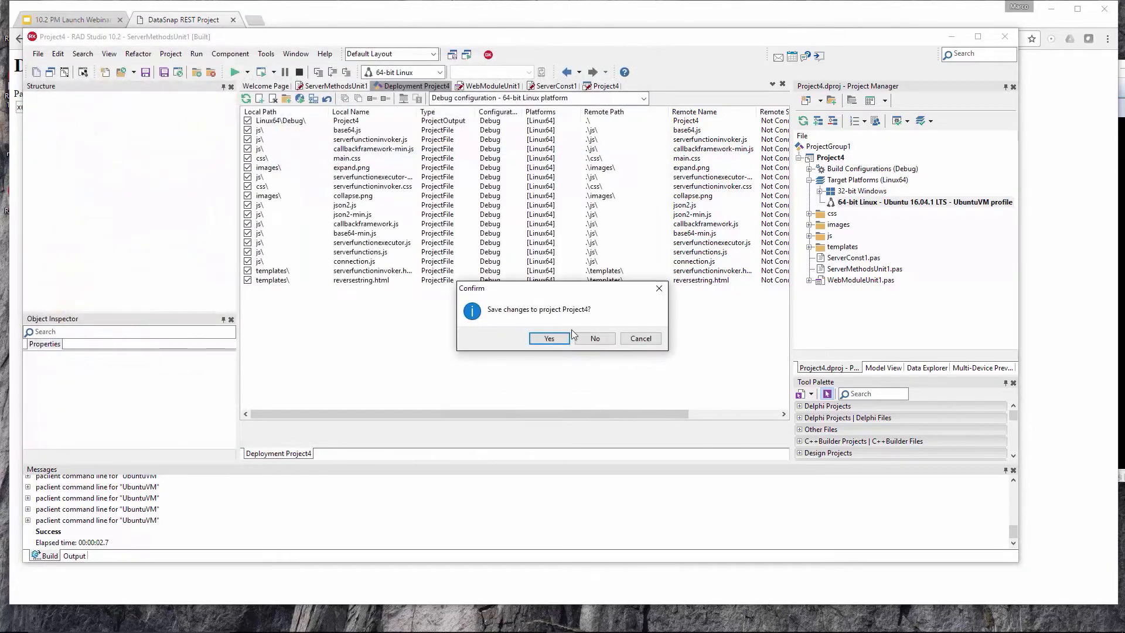
Step: Save Project4, then in mod_webbroker review the LoadModule comment and mod_webbroker.dll name through to the end block
click(548, 338)
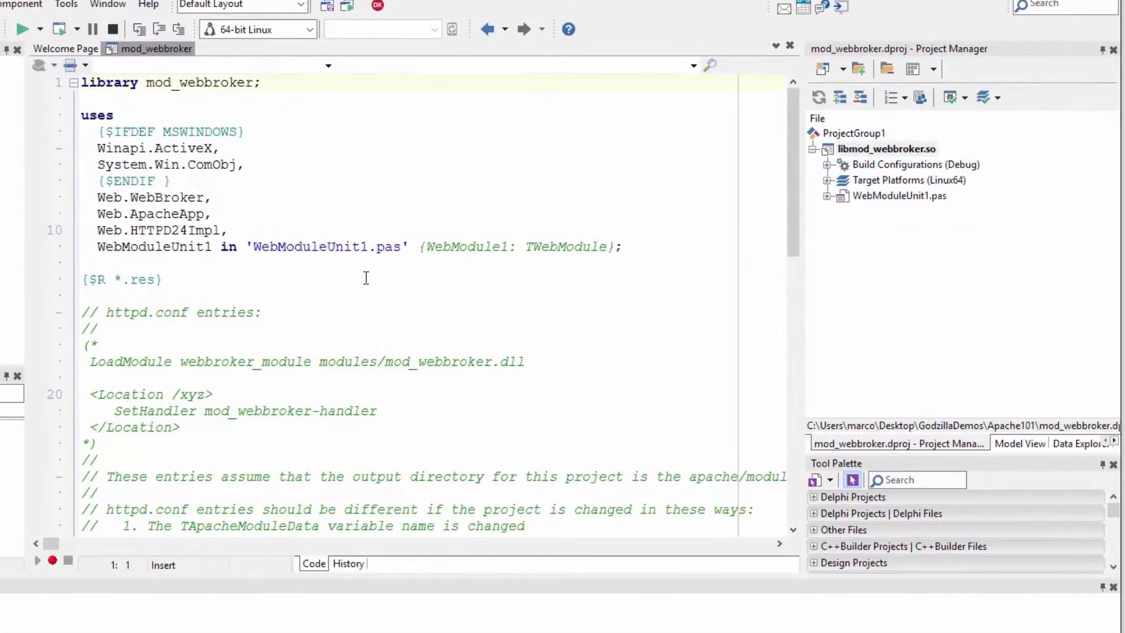
mouse_move(725, 215)
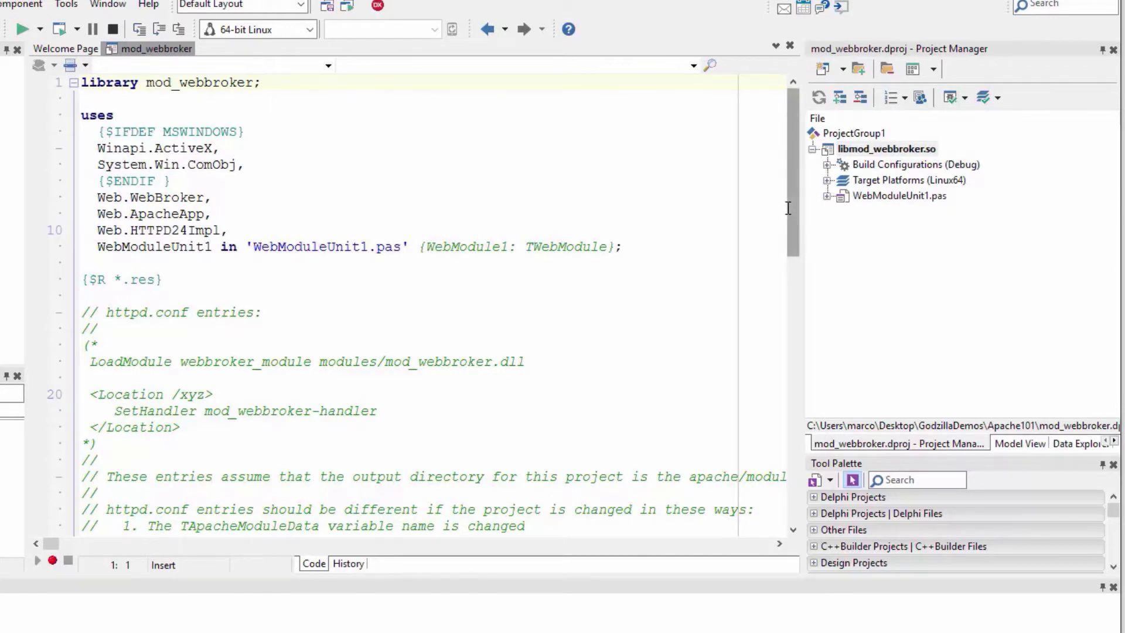
mouse_move(854, 164)
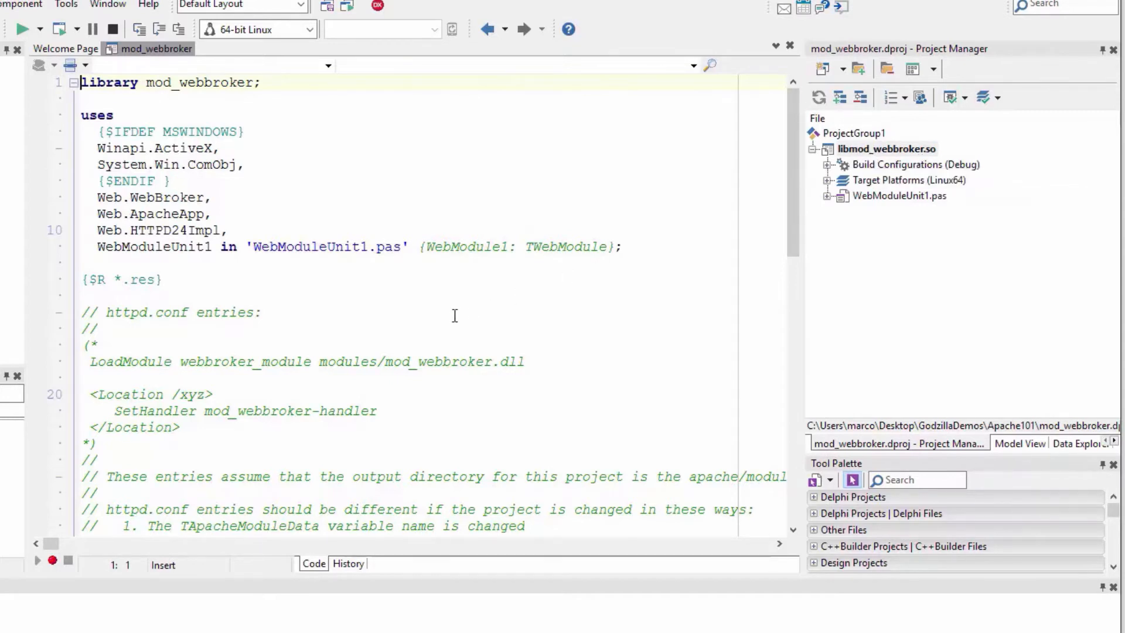
double_click(509, 362)
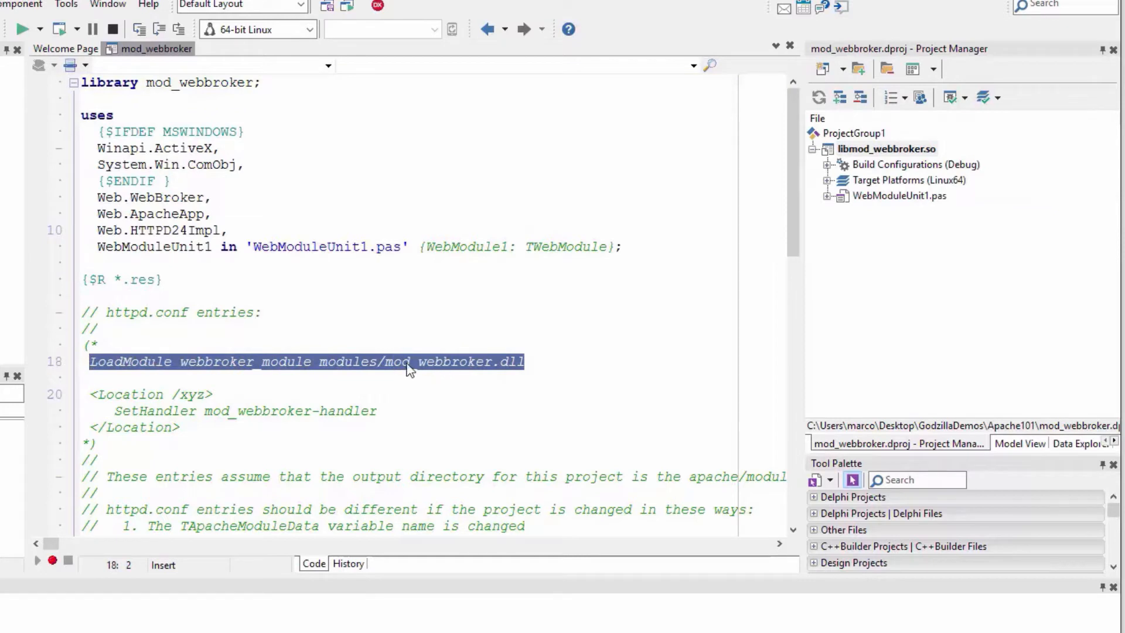
click(524, 361)
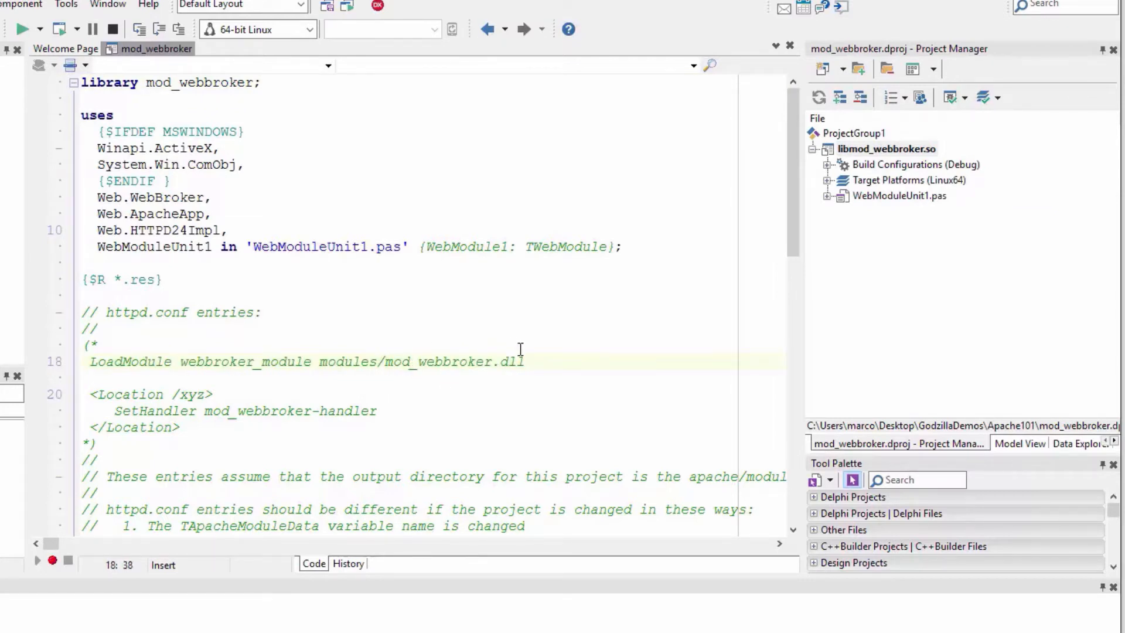
double_click(455, 362)
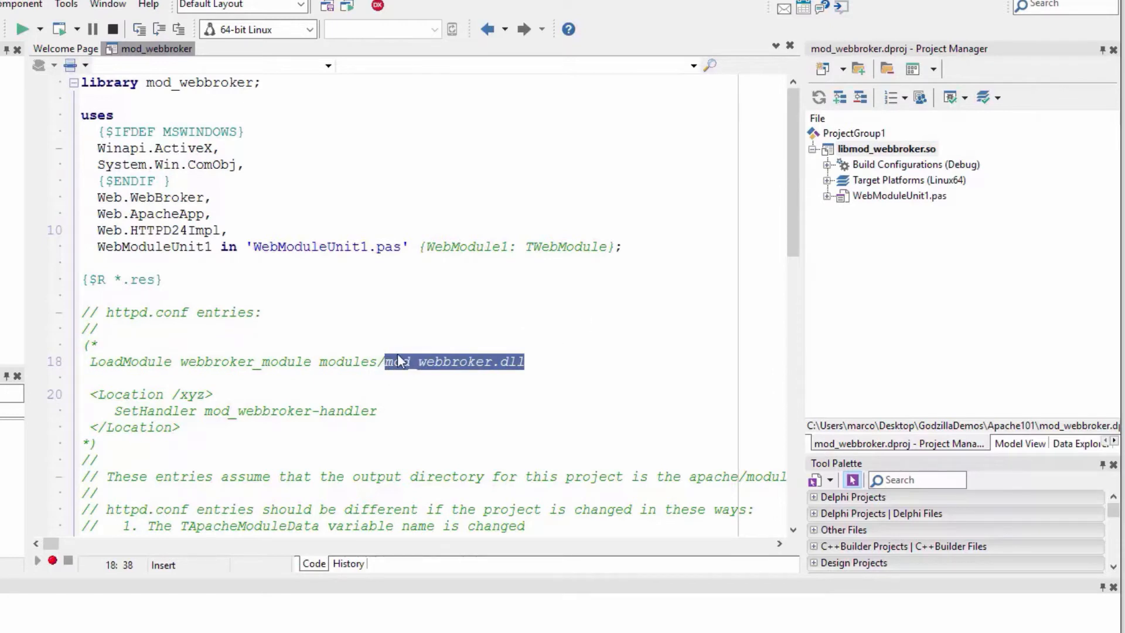
click(539, 361)
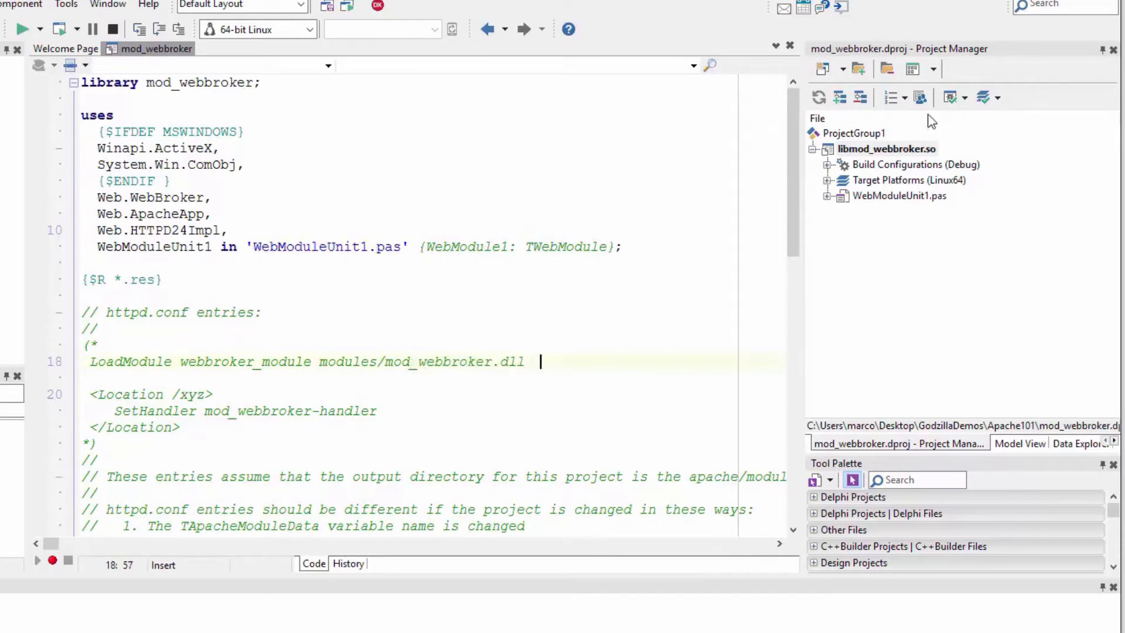
mouse_move(770, 241)
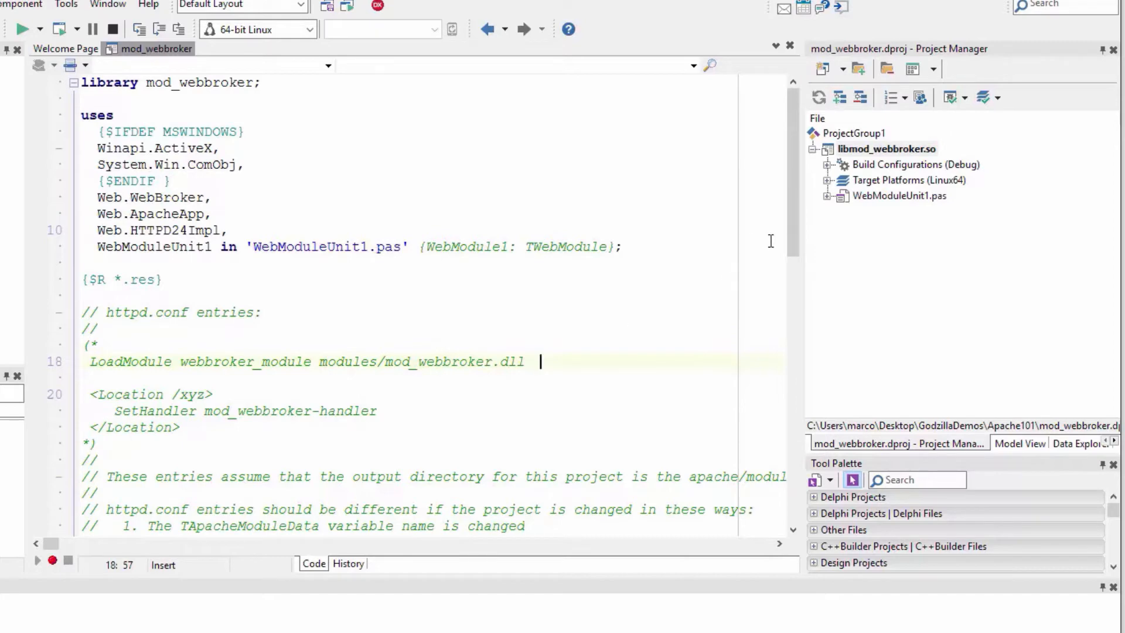
scroll(down, 3)
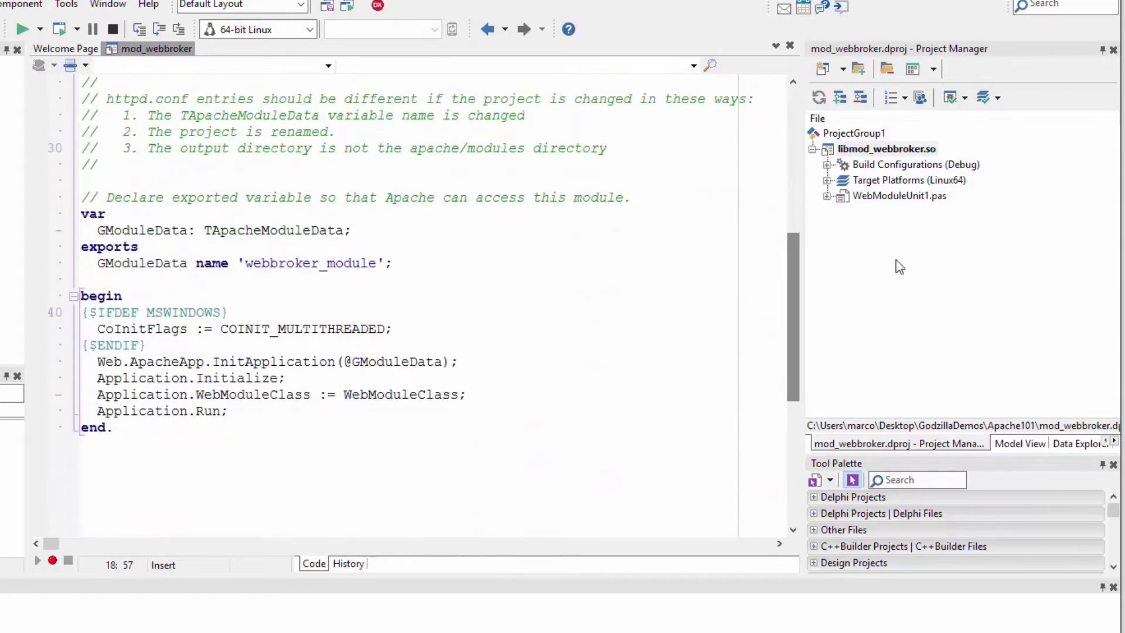
Step: View WebModuleUnit1.pas code down to the default HTML handler, then switch to the Ubuntu VM
double_click(898, 196)
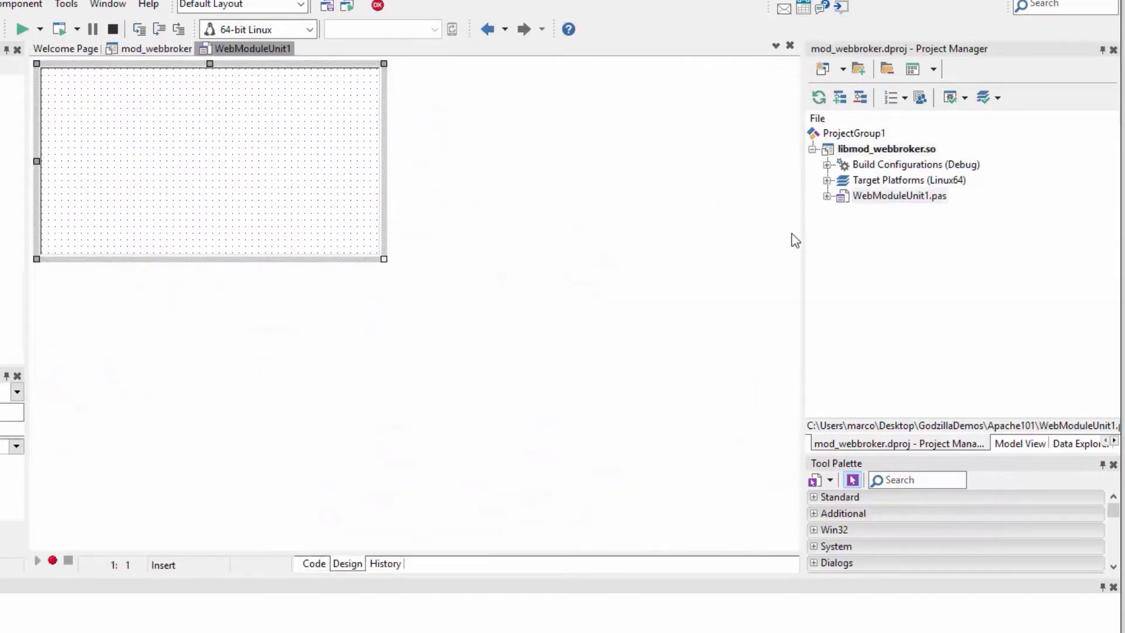
click(314, 563)
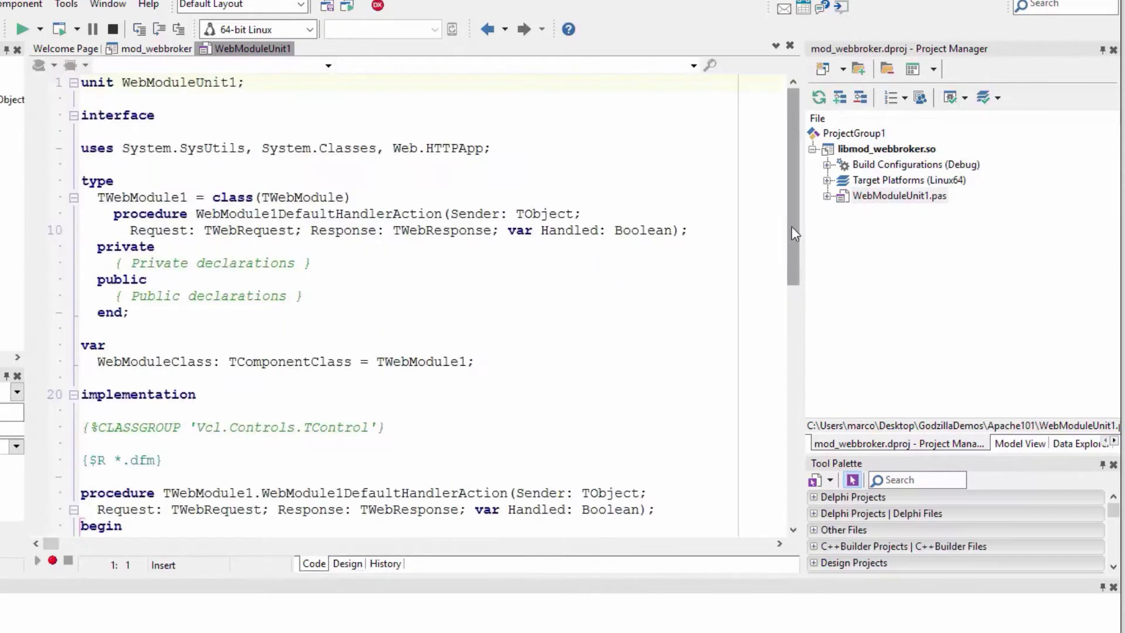
scroll(down, 3)
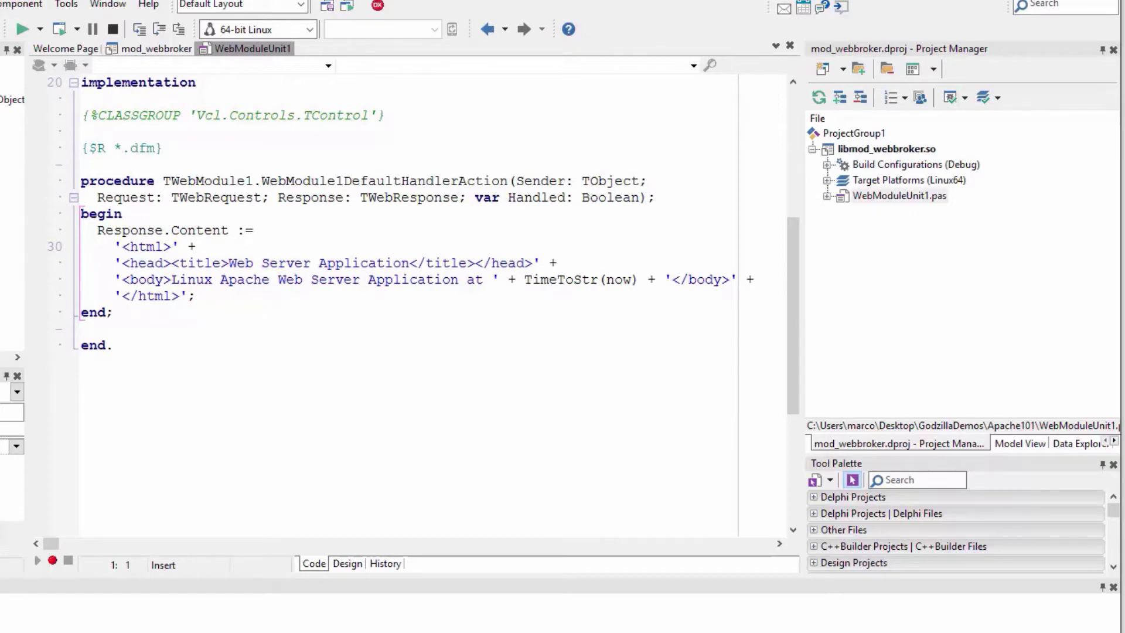
click(788, 12)
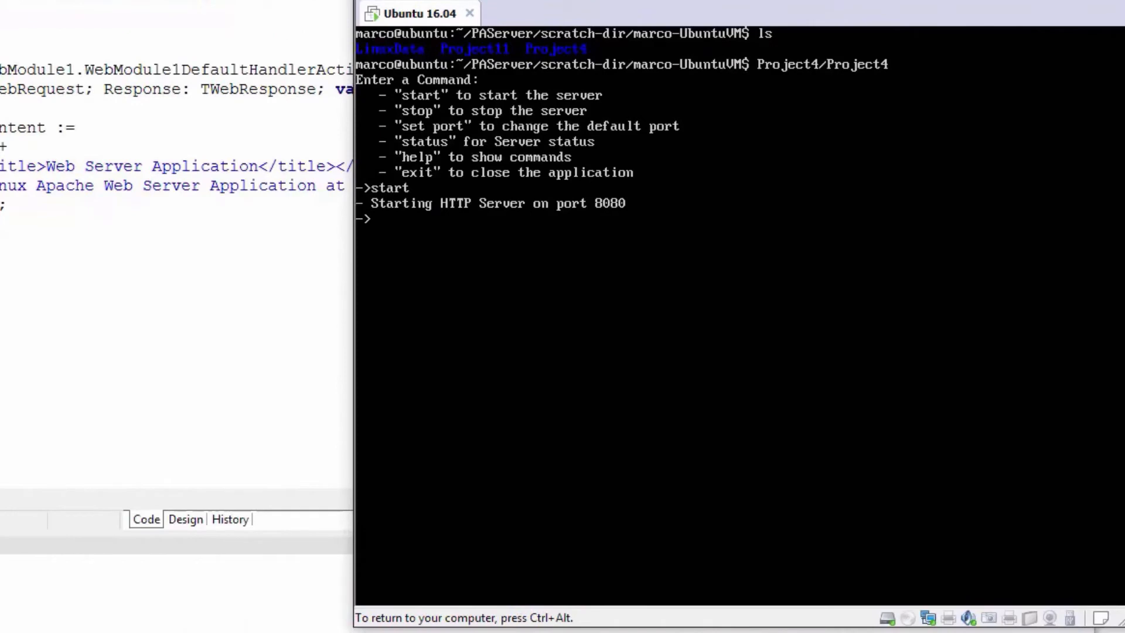
Step: Stop and exit the standalone Project4 server from its prompt
text(stop)
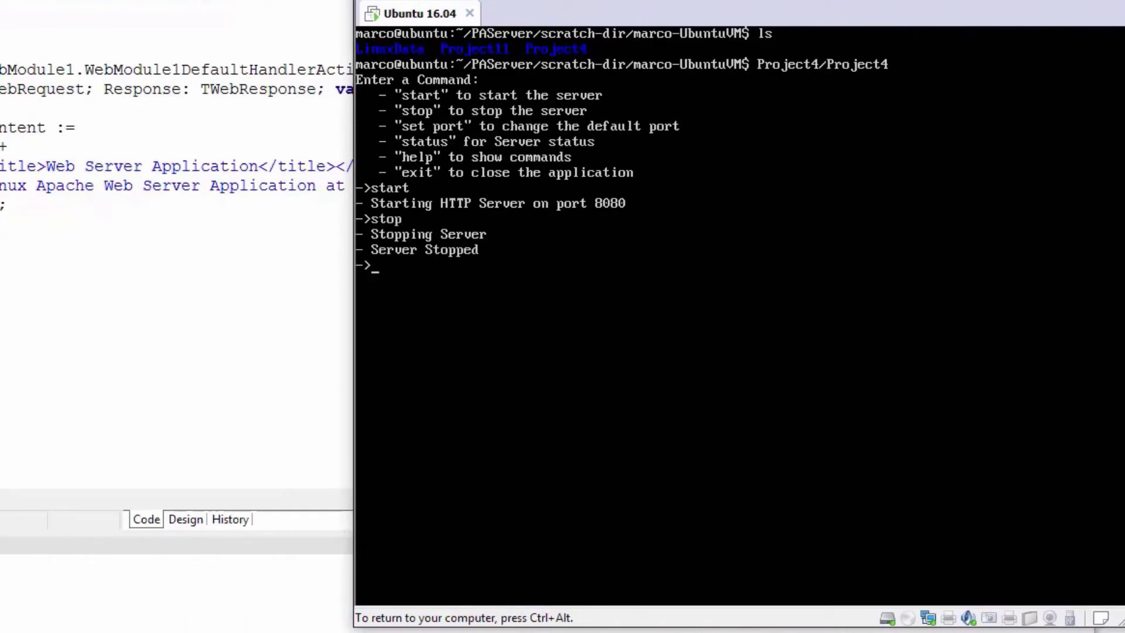
text(exit)
text(cd)
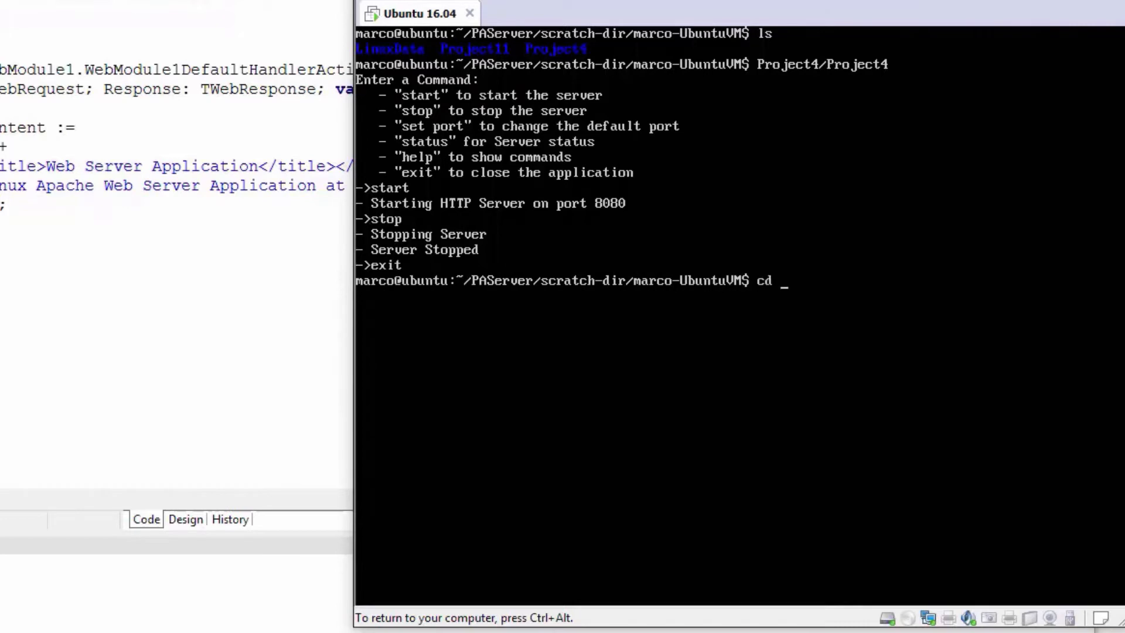
Step: Change into /etc/apache2/mods-enabled and list its module files
text(/etc/apache2/)
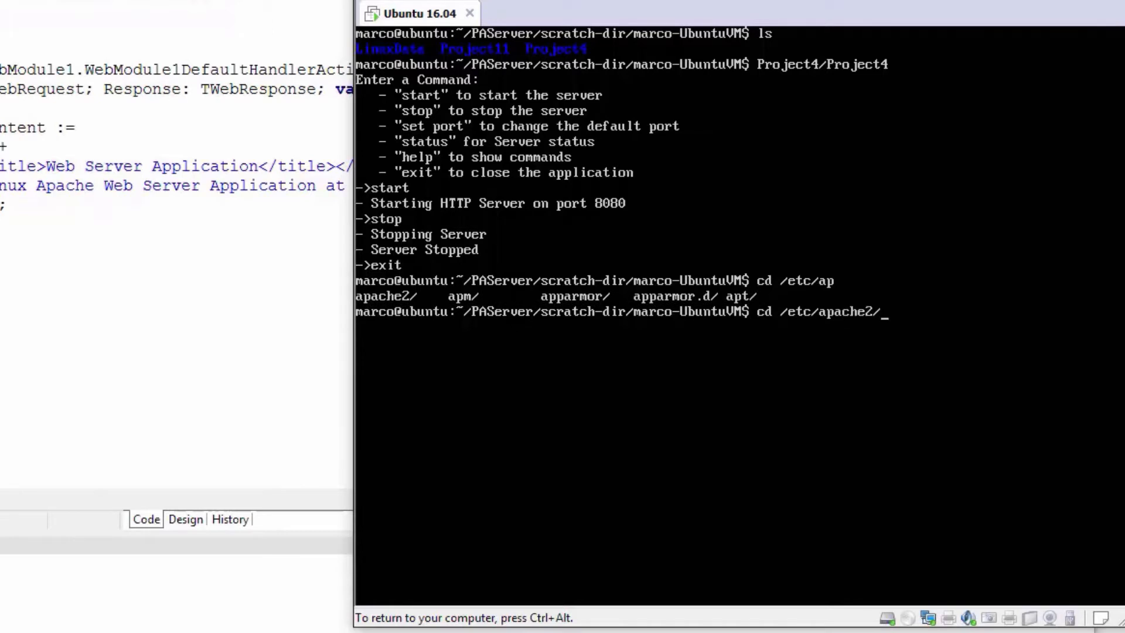
key(Return)
text(cd)
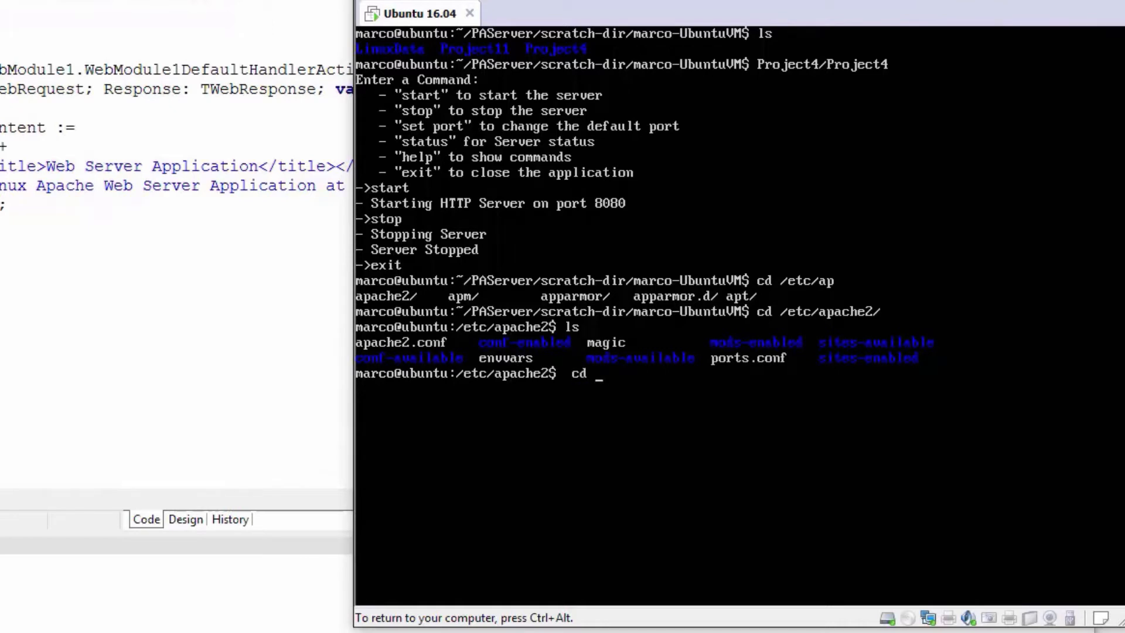
text(mods-)
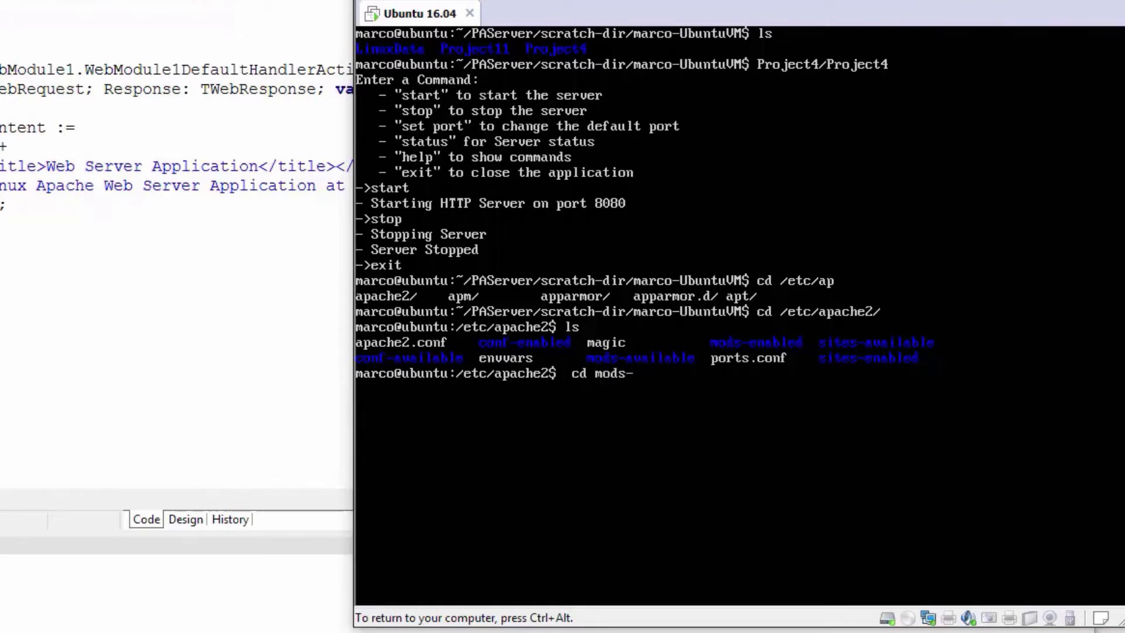
text(eb)
text(ls)
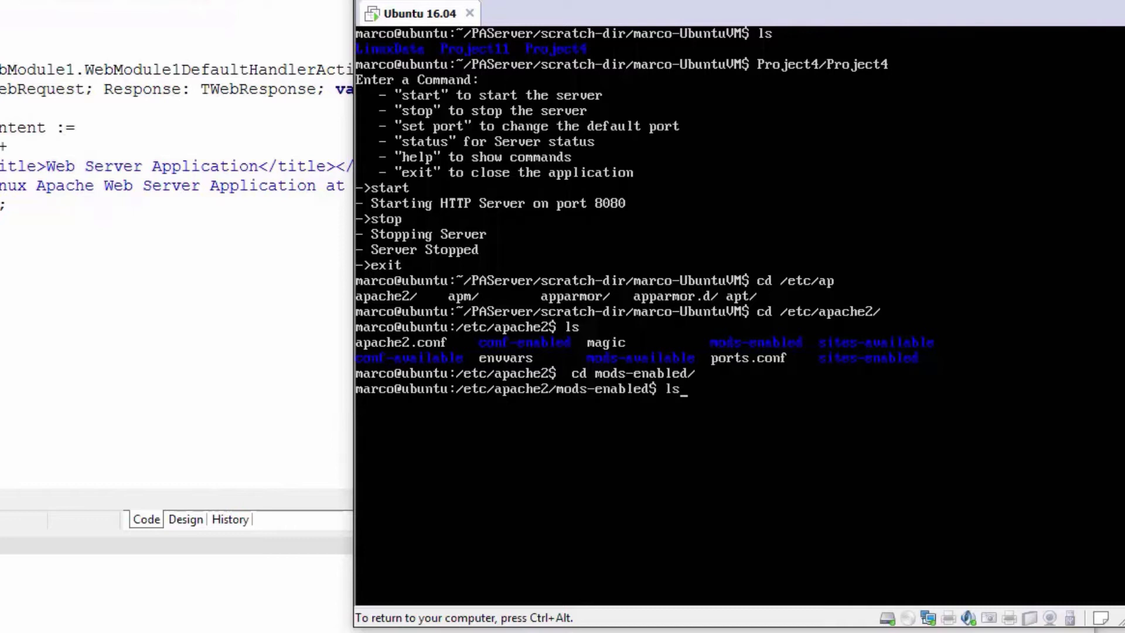
key(Return)
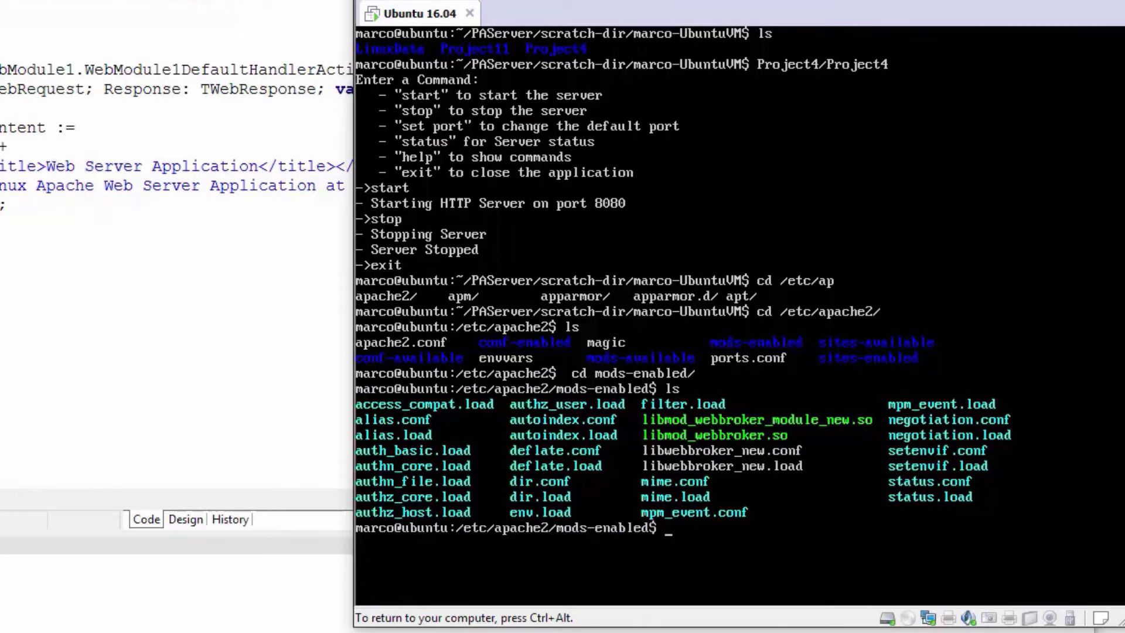
Step: View libwebbroker_new.load in pico, reading its LoadModule line for libmod_webbroker_module_new.so, then exit
text(pico)
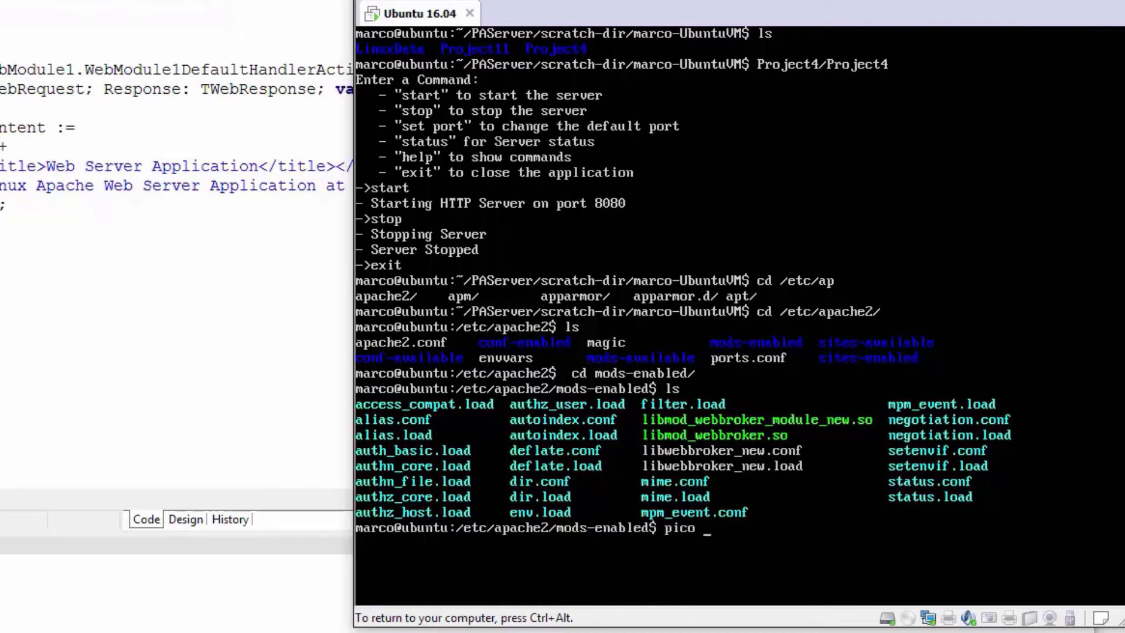
text(libwebbroker_new.load)
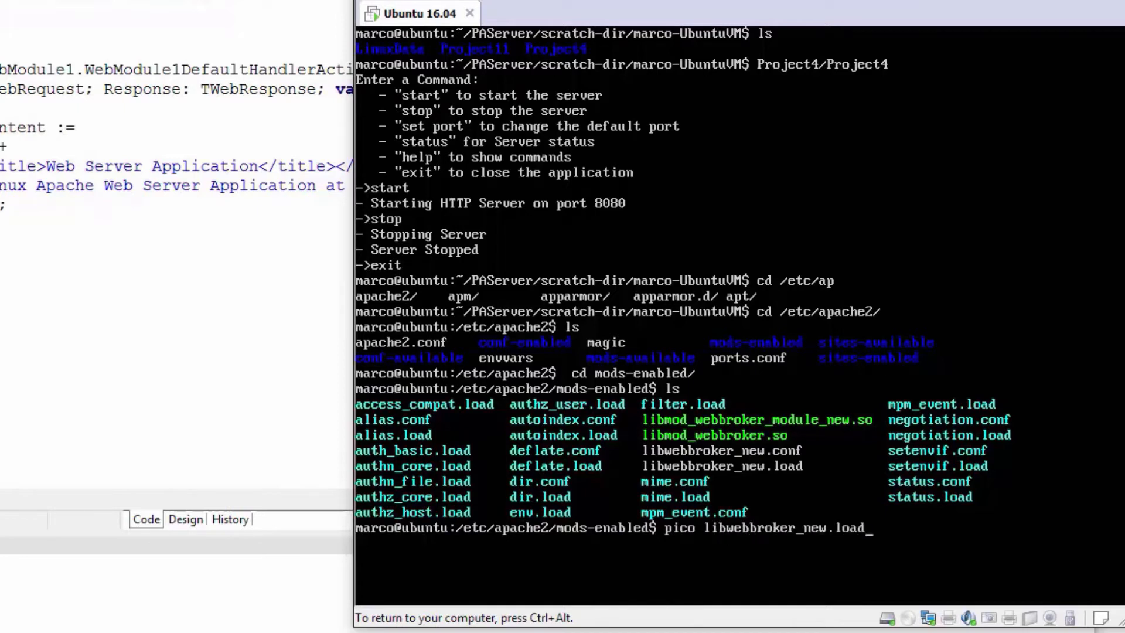
key(Return)
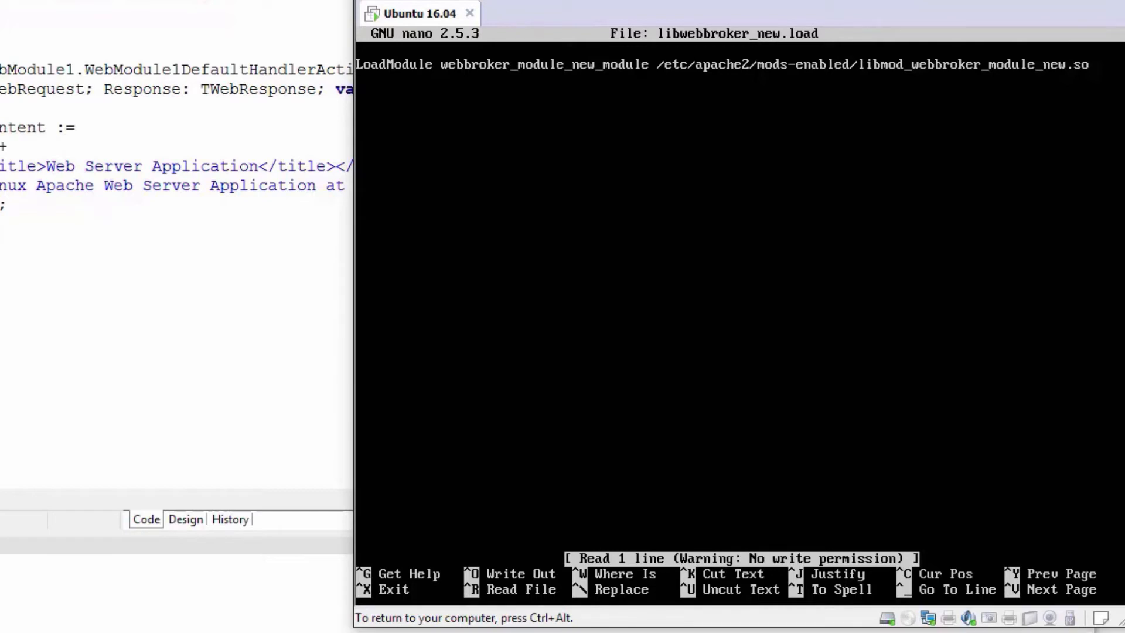
key(ctrl+x)
text(pico libwebbroker_new.c)
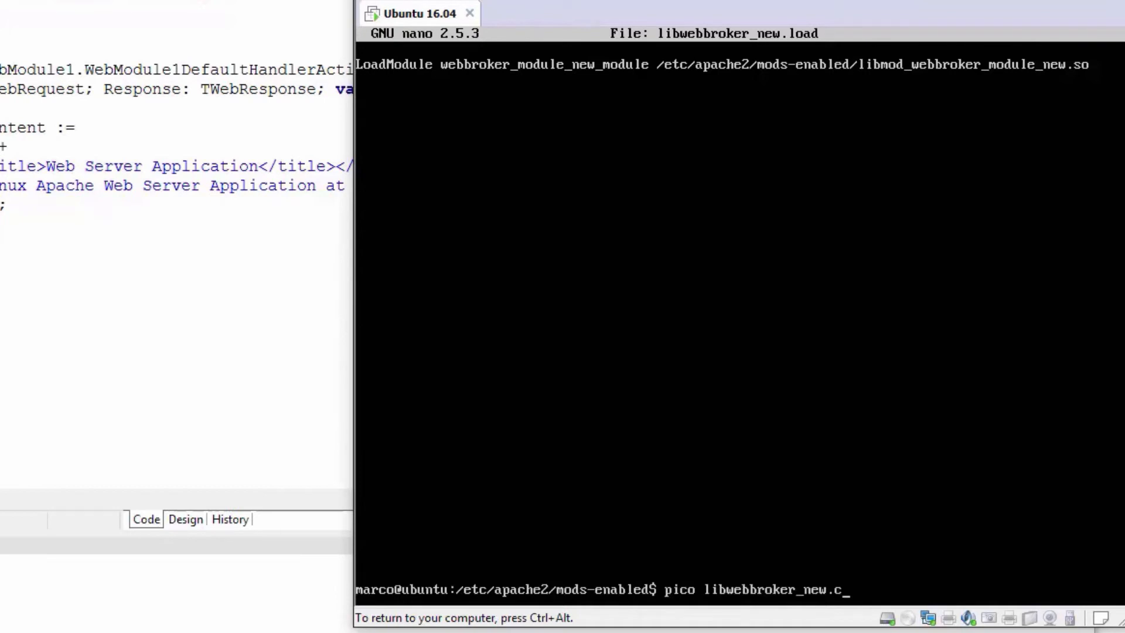
Step: View libwebbroker_new.conf in pico, reading the /delphi_new Location handler block, then exit
key(Return)
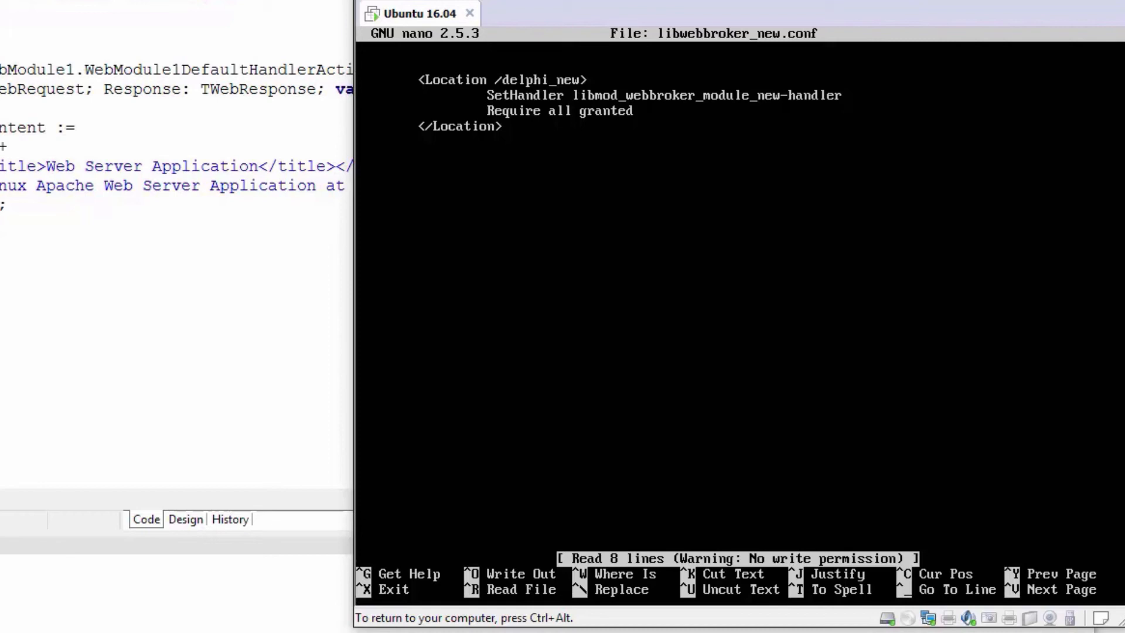
key(ctrl+x)
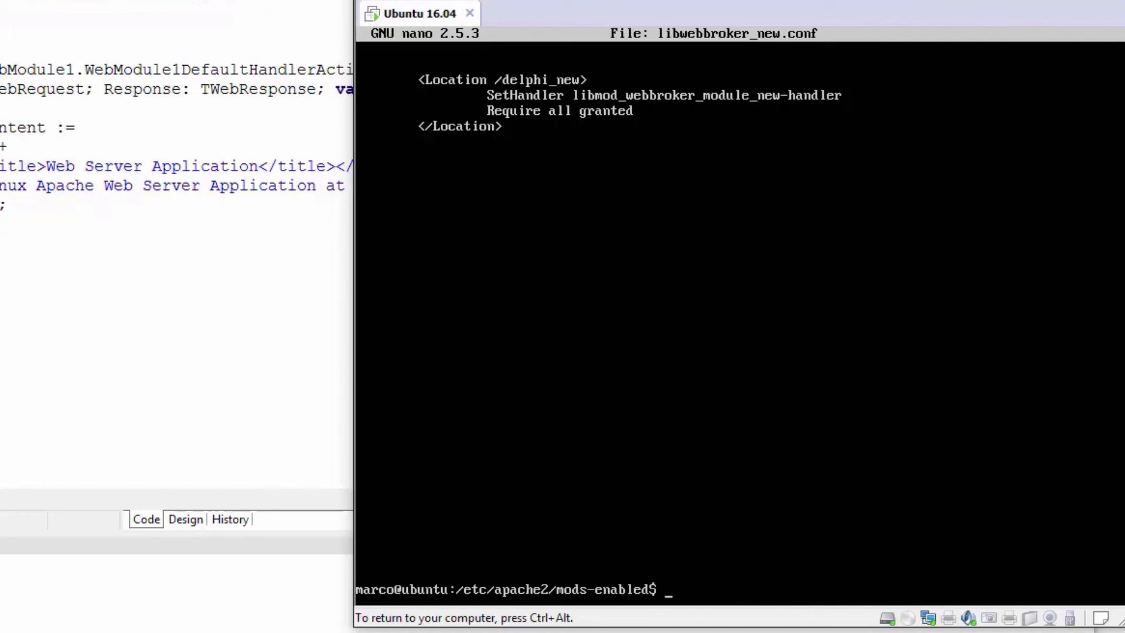
Step: Start Apache with sudo apachectl start after the unprivileged httpd start attempt fails
text(httpd start)
text(sudo apachectl start)
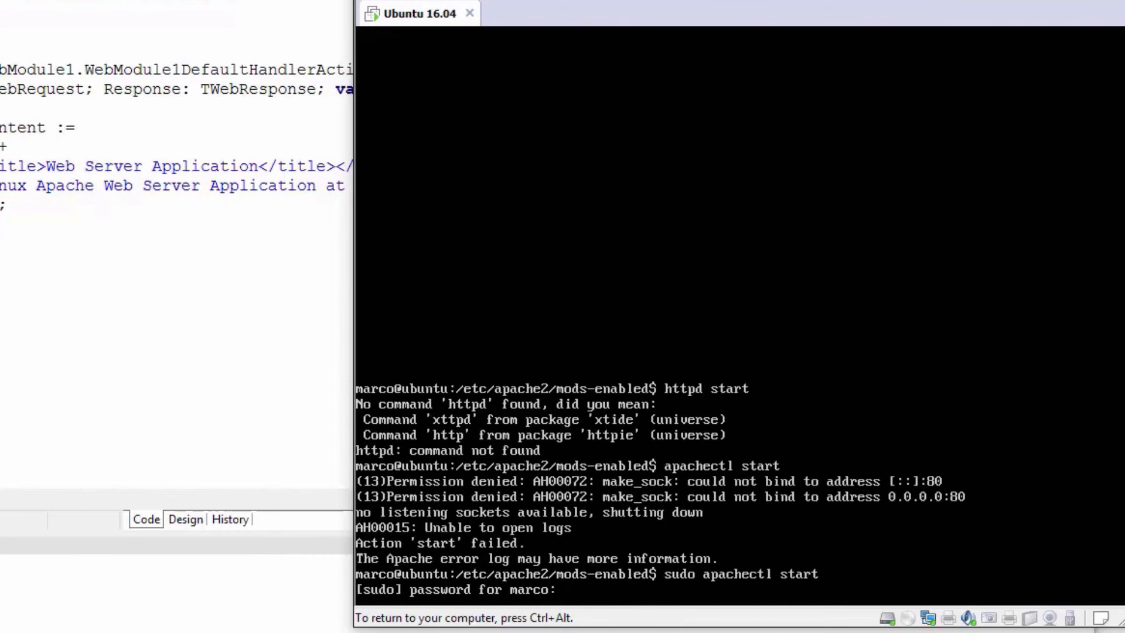
key(Return)
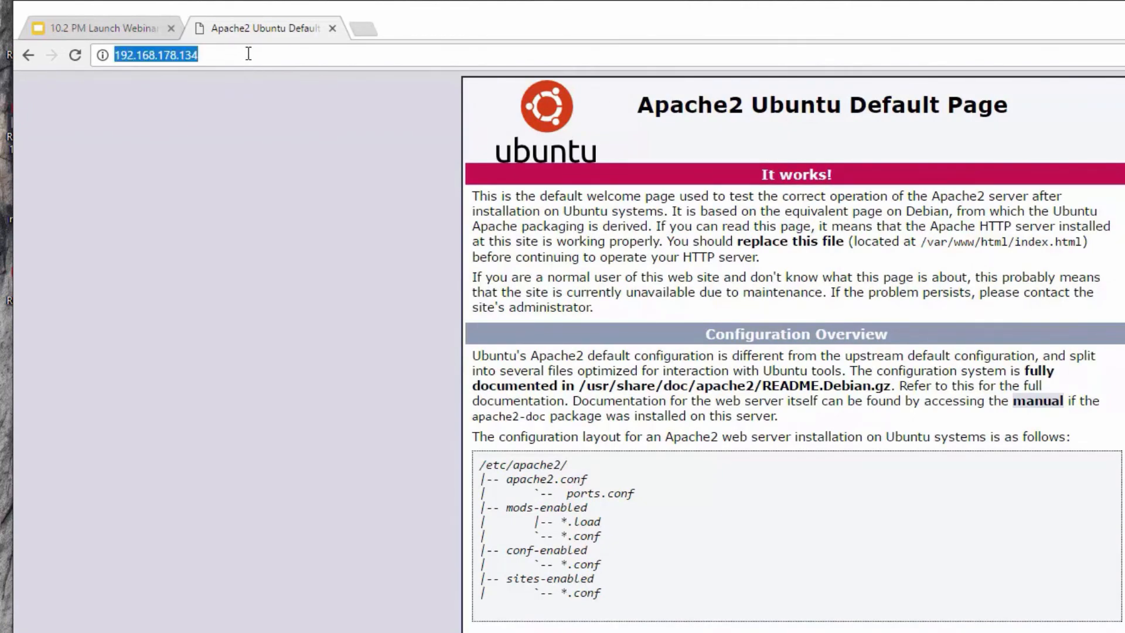
Step: Request 192.168.178.134/delphi_new in Chrome's address bar
text(/delphi)
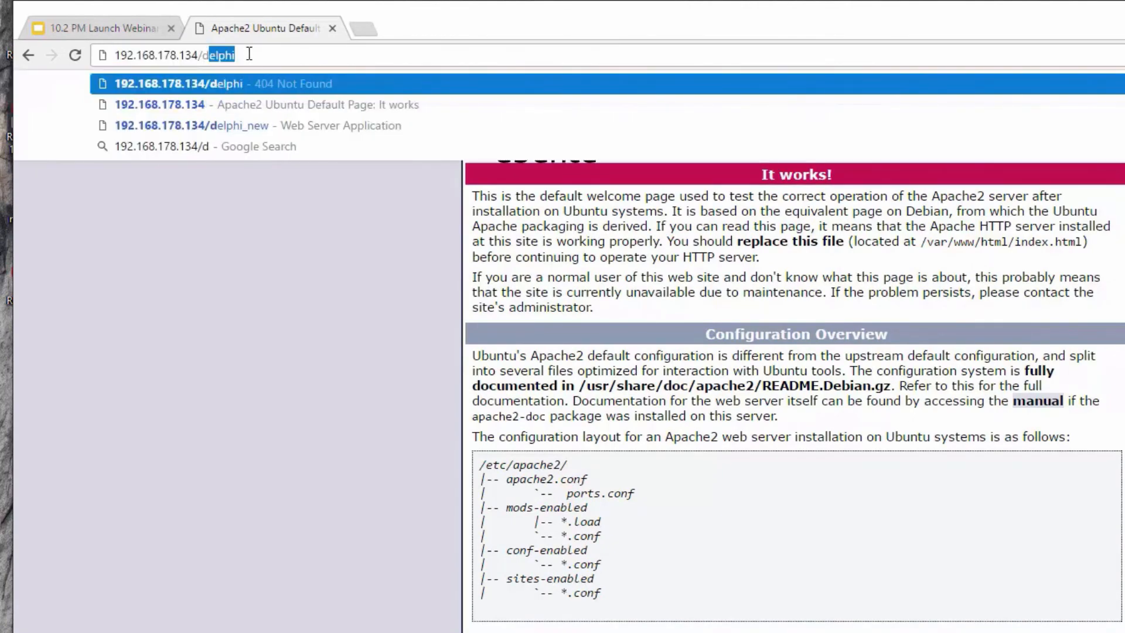
text(_)
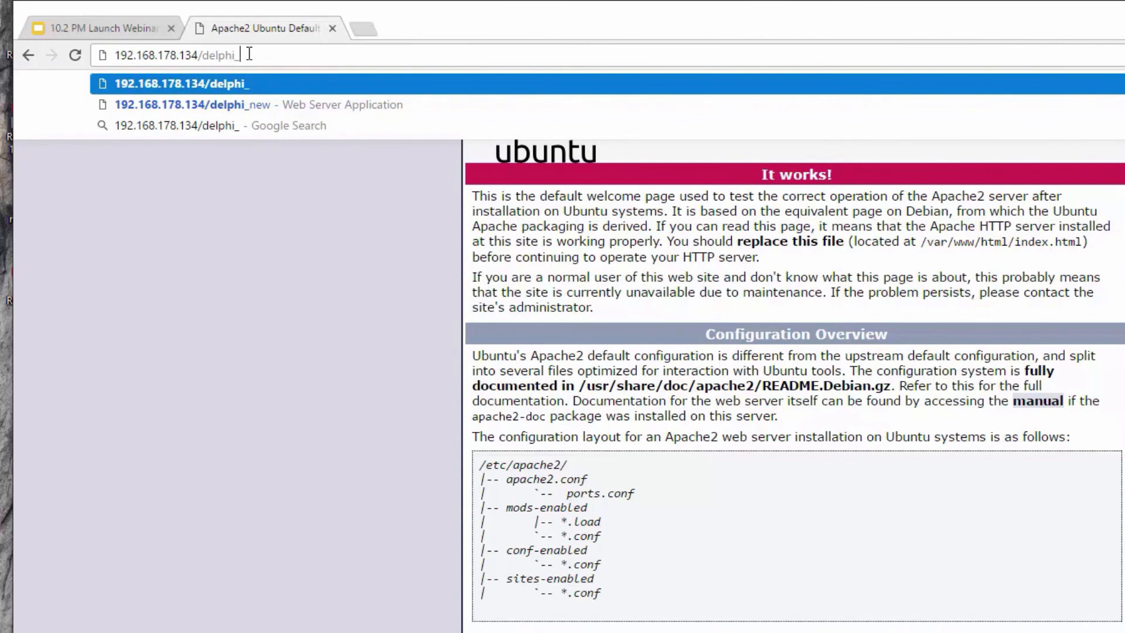